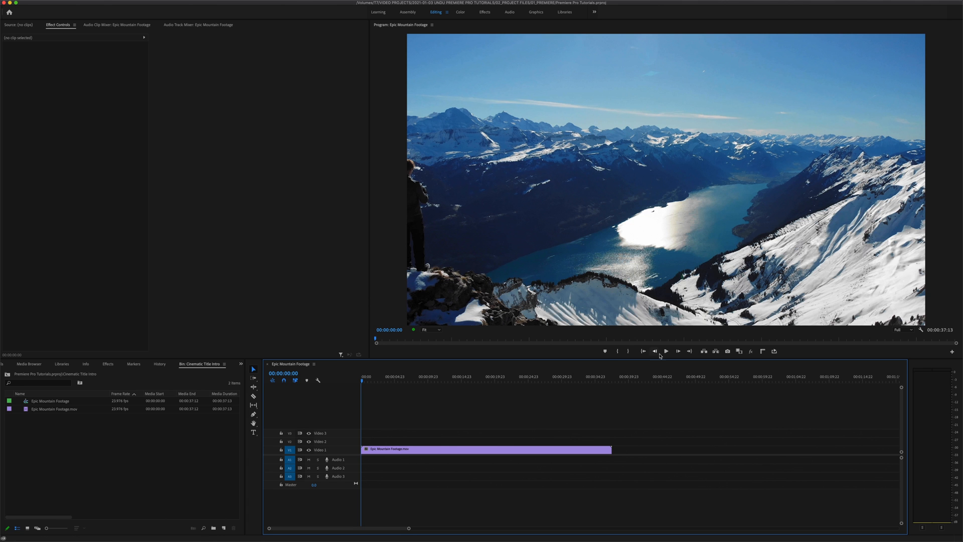
# Maximize the monitor panel to preview the mountain drone footage.
pyautogui.press('`')
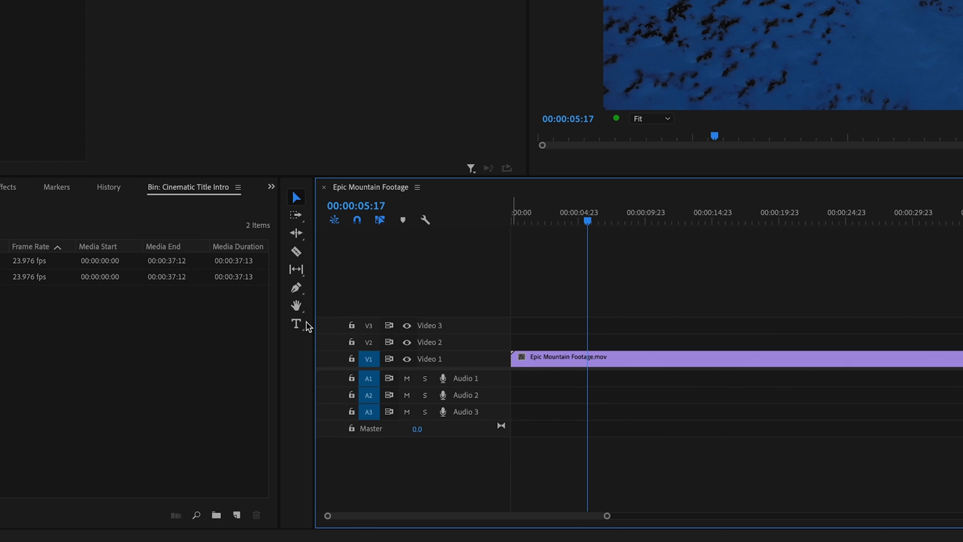
pyautogui.moveTo(296, 324)
pyautogui.write('Epic')
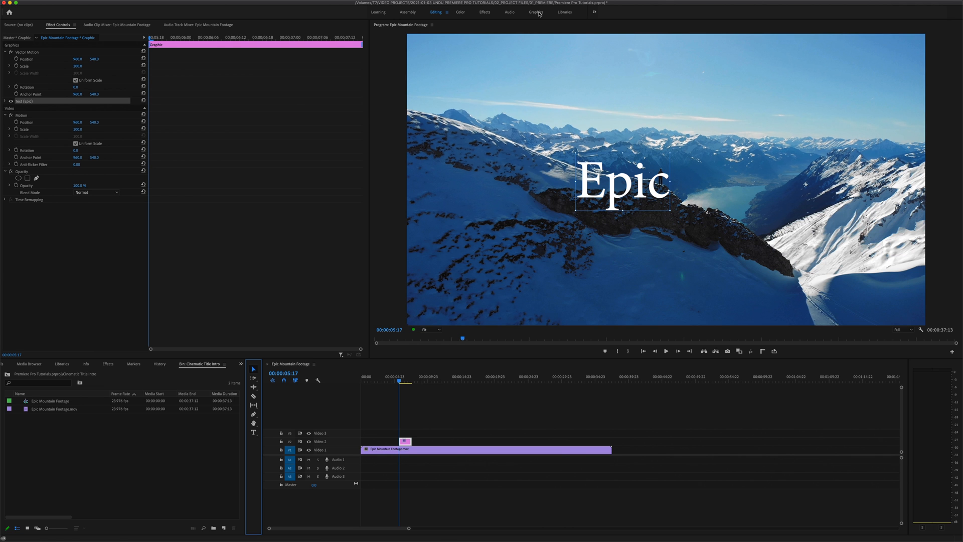
# Show Essential Graphics Edit, keep the Epic fill white, and drag the title toward centre.
pyautogui.click(535, 12)
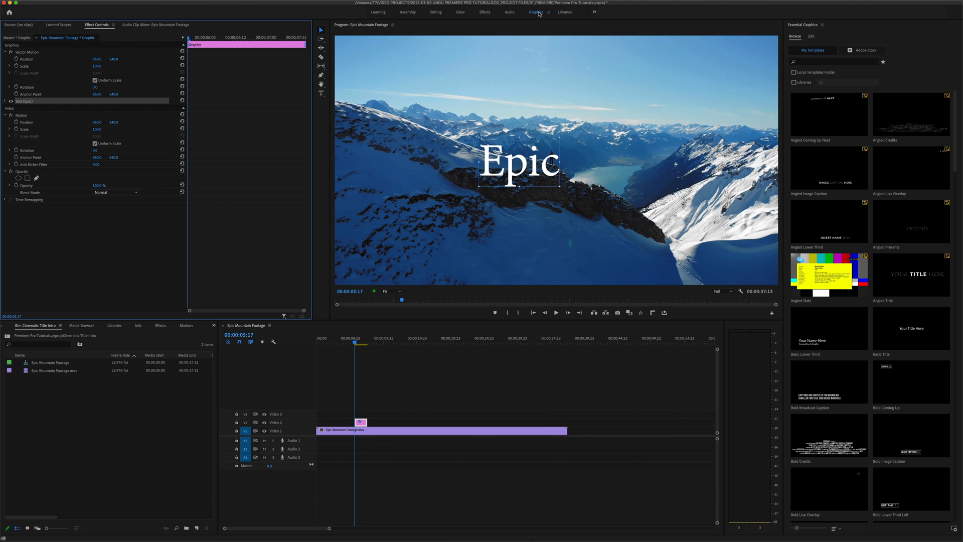
pyautogui.click(811, 36)
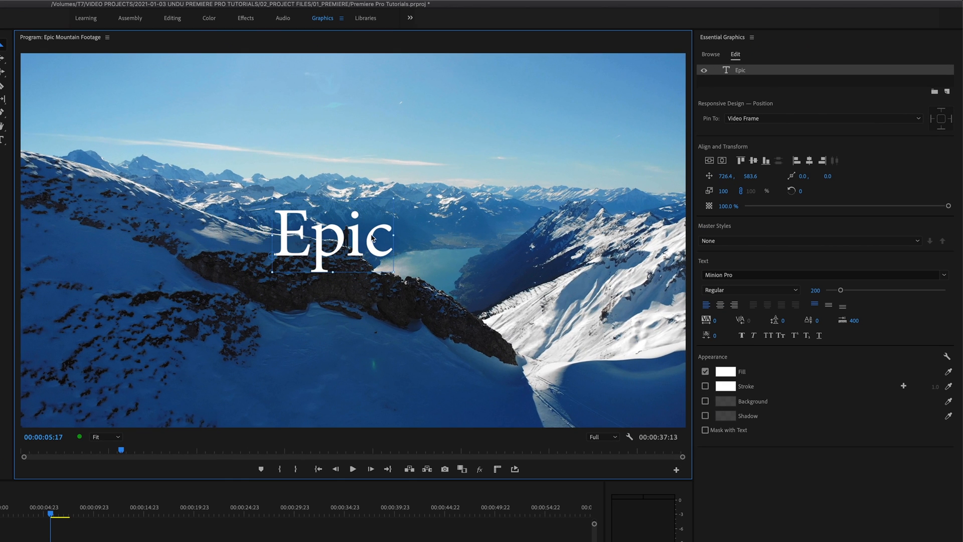
pyautogui.moveTo(686, 213)
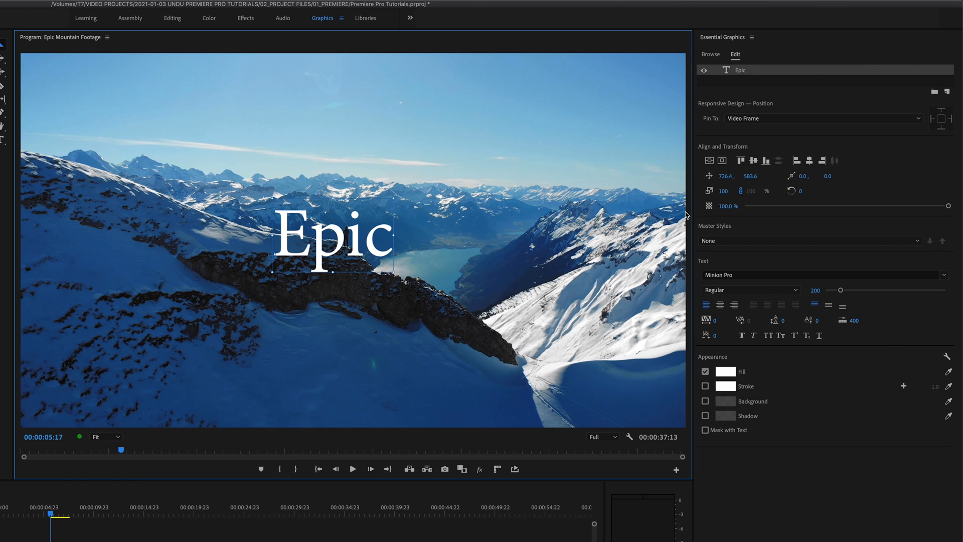
pyautogui.moveTo(778, 145)
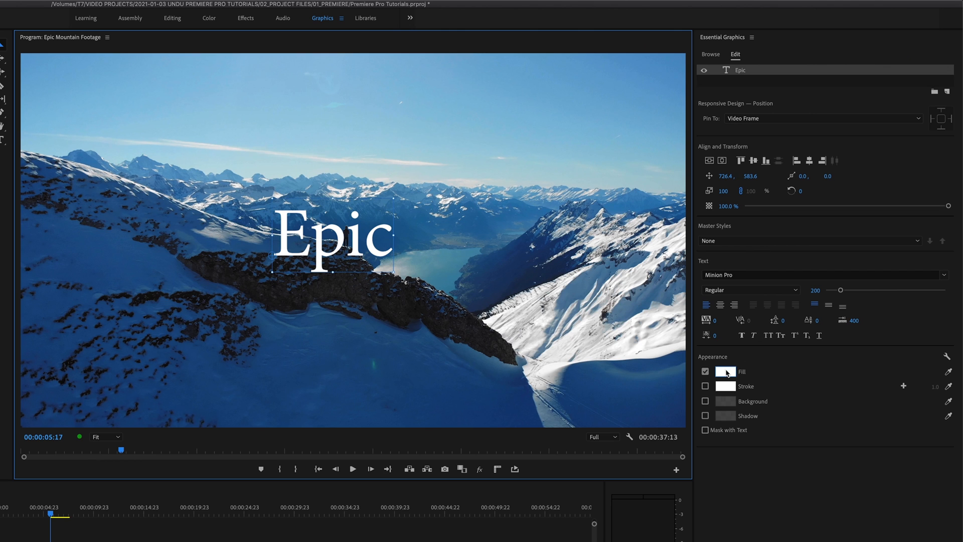
pyautogui.click(725, 371)
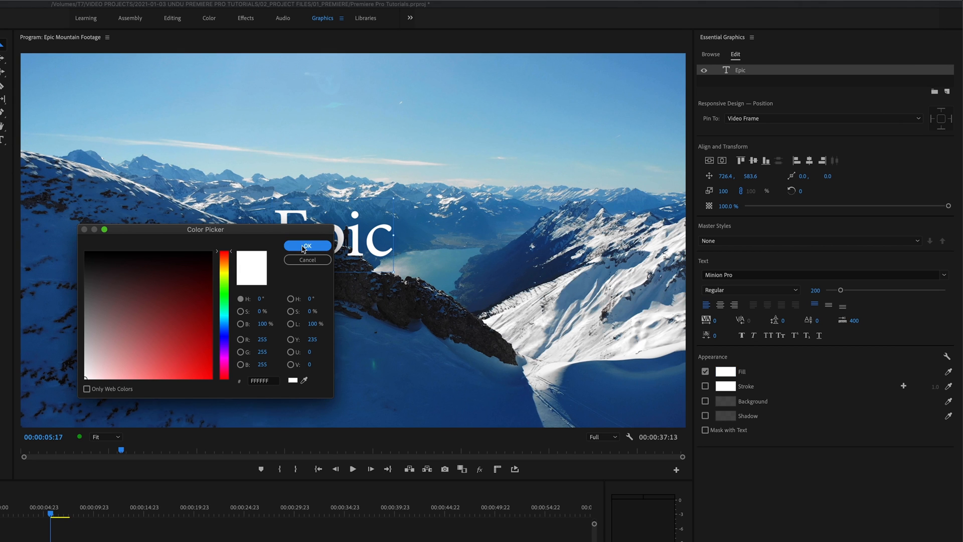
pyautogui.click(306, 246)
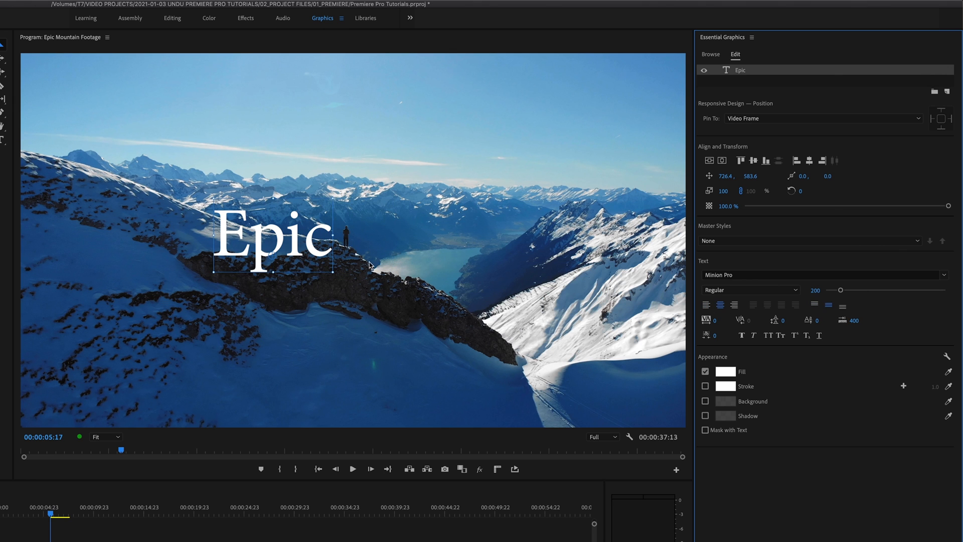
pyautogui.moveTo(273, 236); pyautogui.dragTo(335, 240)
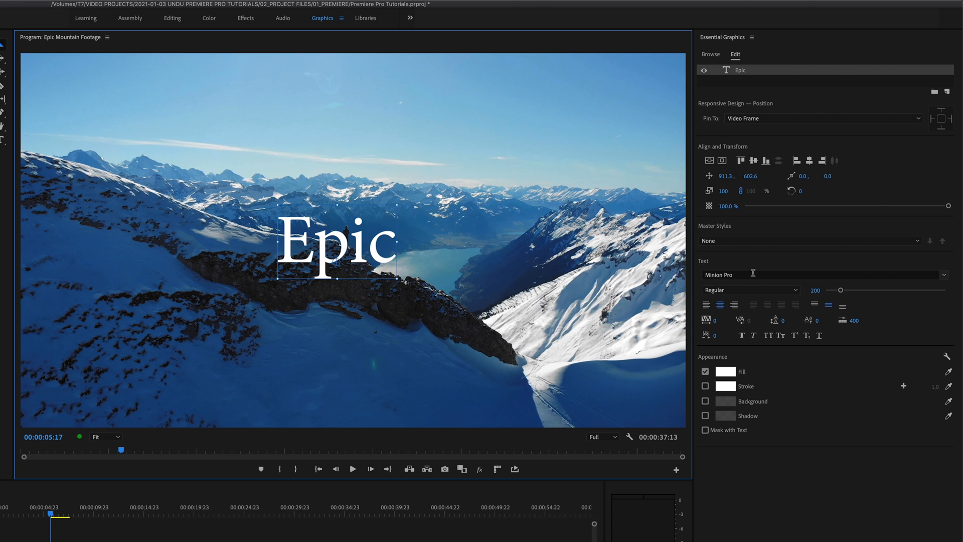
# Style the title as Gilroy Heavy, All Caps, size 600, tracking -30.
pyautogui.write('gilro')
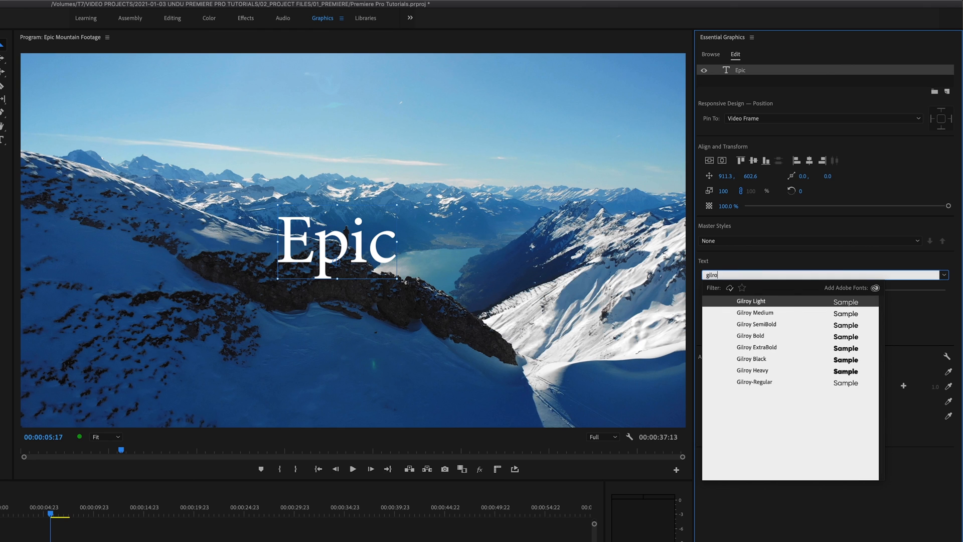
pyautogui.click(752, 370)
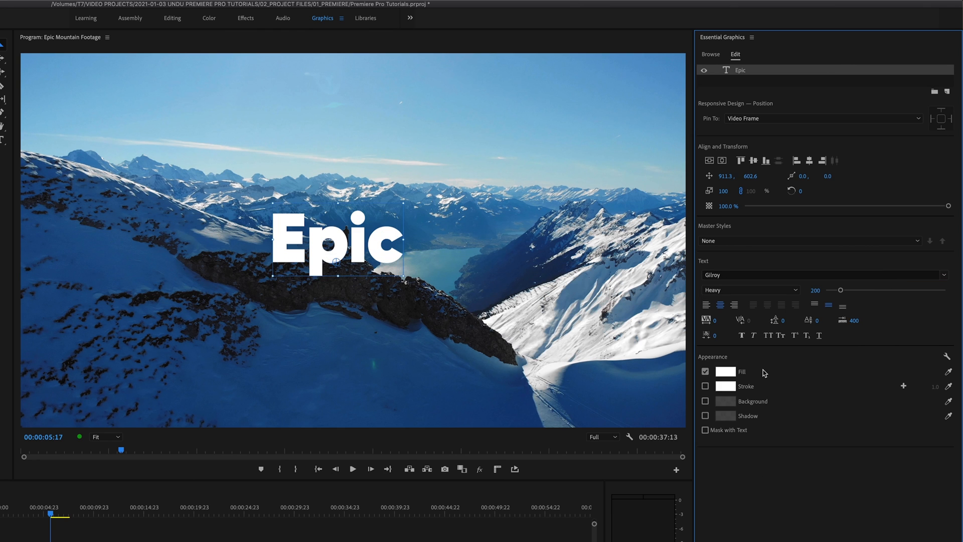
pyautogui.click(768, 335)
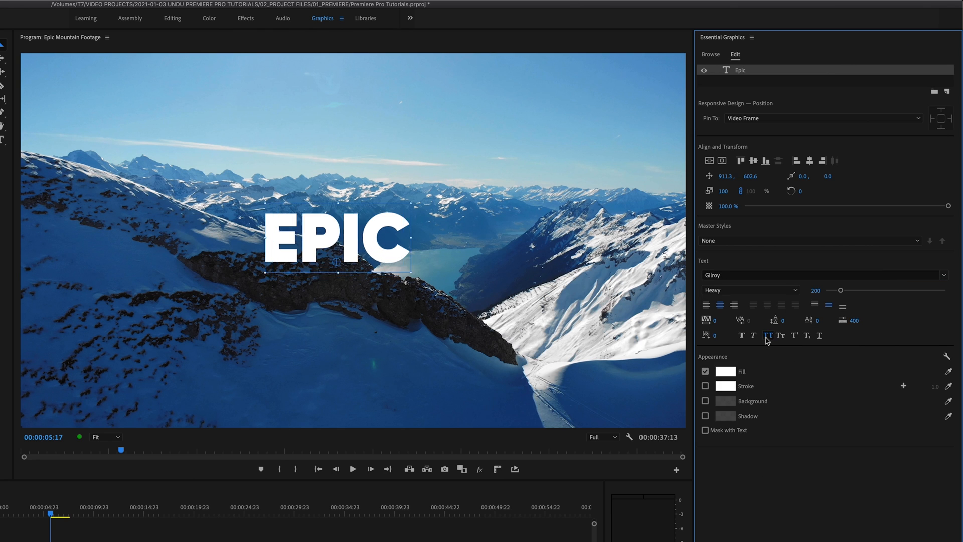
pyautogui.moveTo(839, 290); pyautogui.dragTo(860, 289)
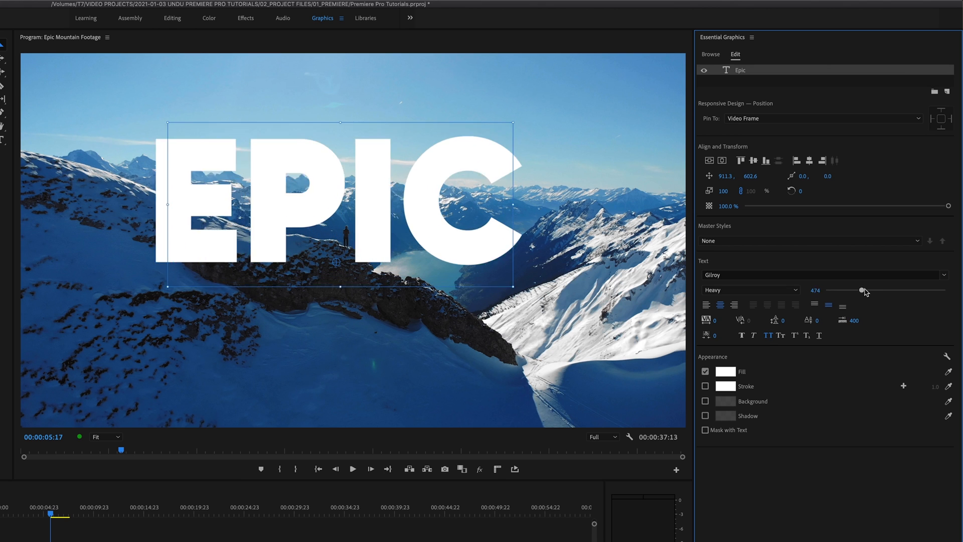
pyautogui.moveTo(861, 289); pyautogui.dragTo(810, 289)
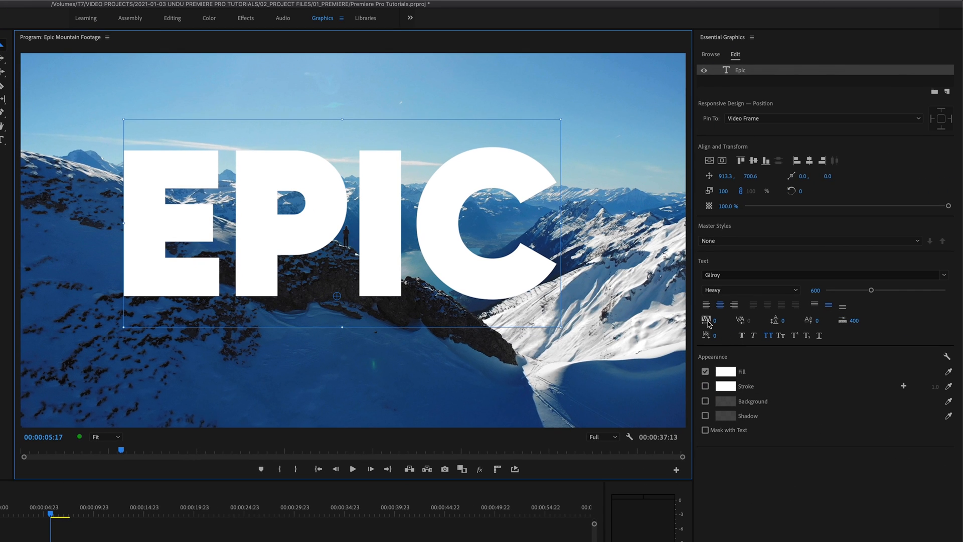
pyautogui.moveTo(712, 325)
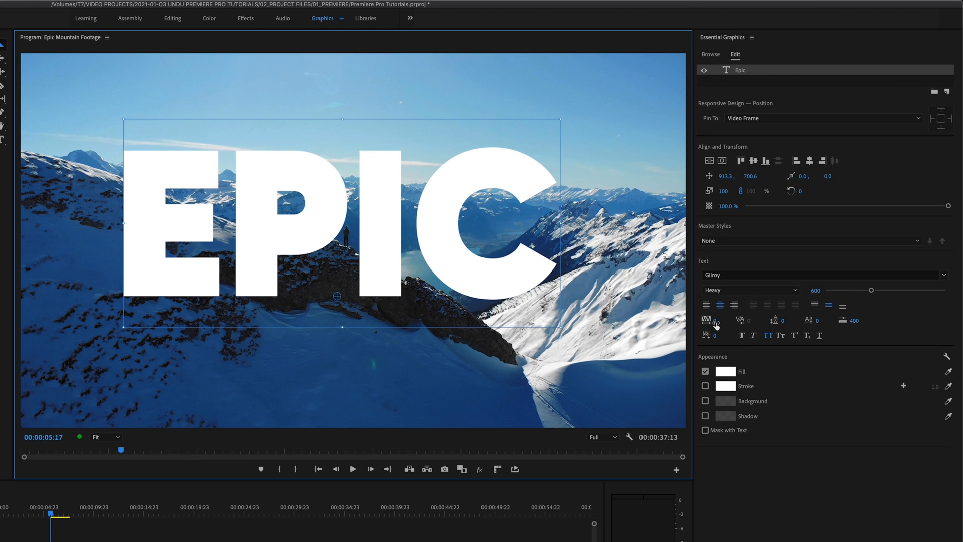
pyautogui.moveTo(714, 320); pyautogui.dragTo(714, 328)
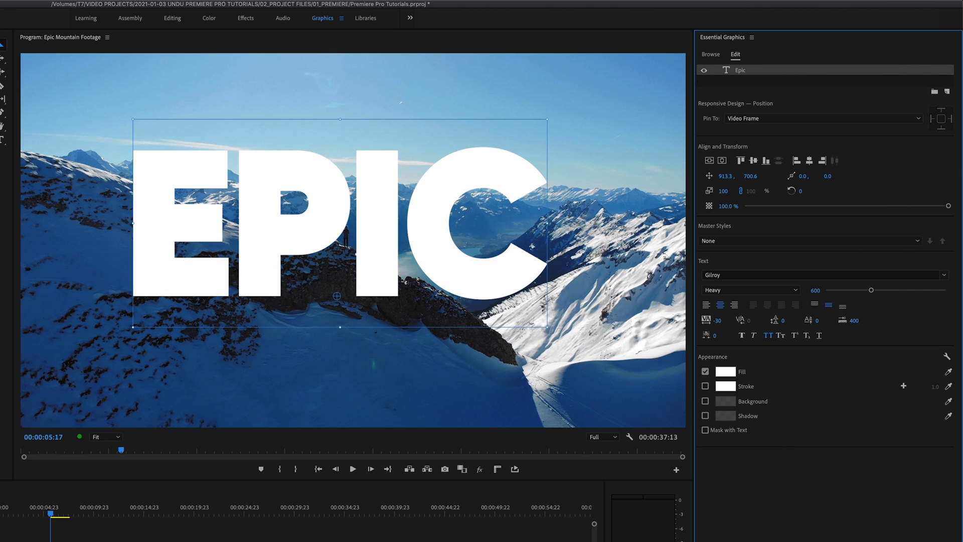
pyautogui.moveTo(532, 317)
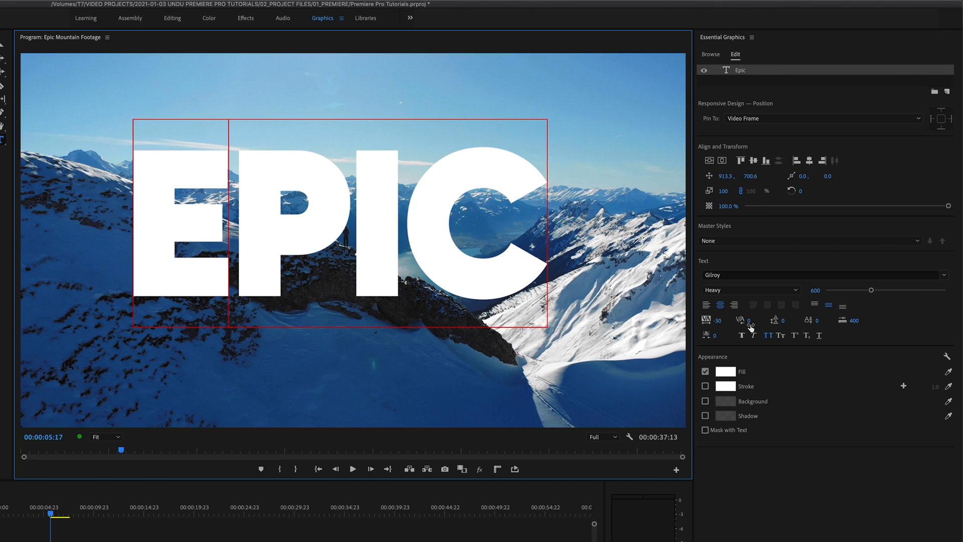
pyautogui.click(746, 320)
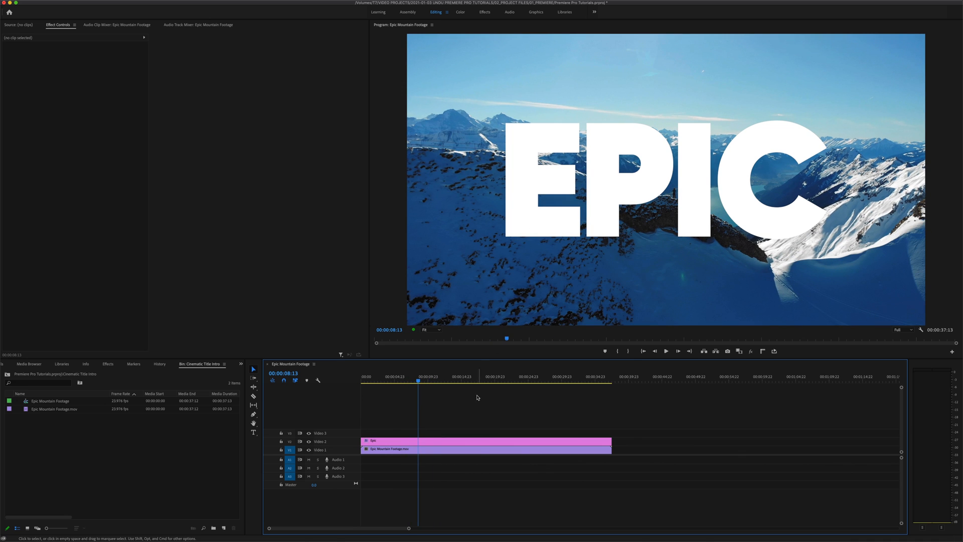
pyautogui.moveTo(478, 452)
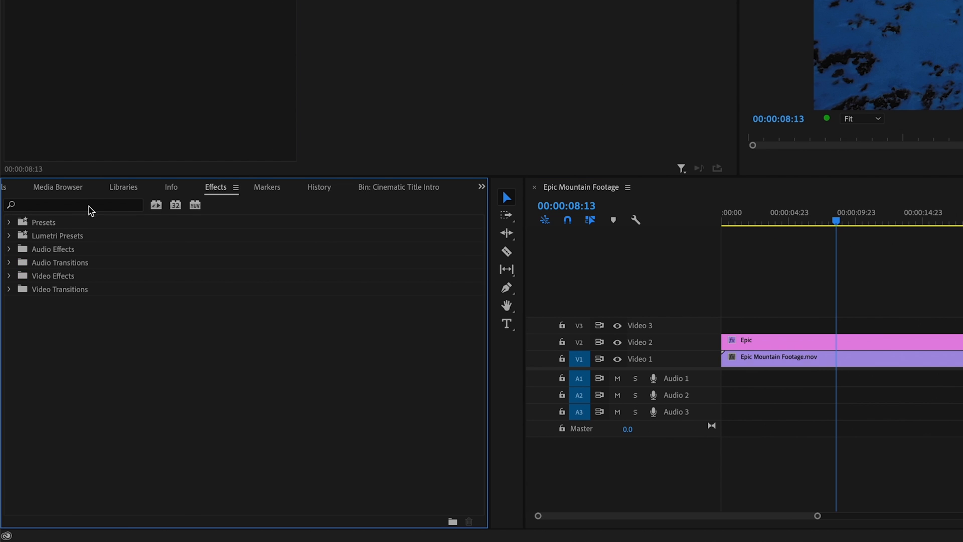
# Apply Track Matte Key to the mountain footage clip on Video 1 and select it.
pyautogui.write('track matte')
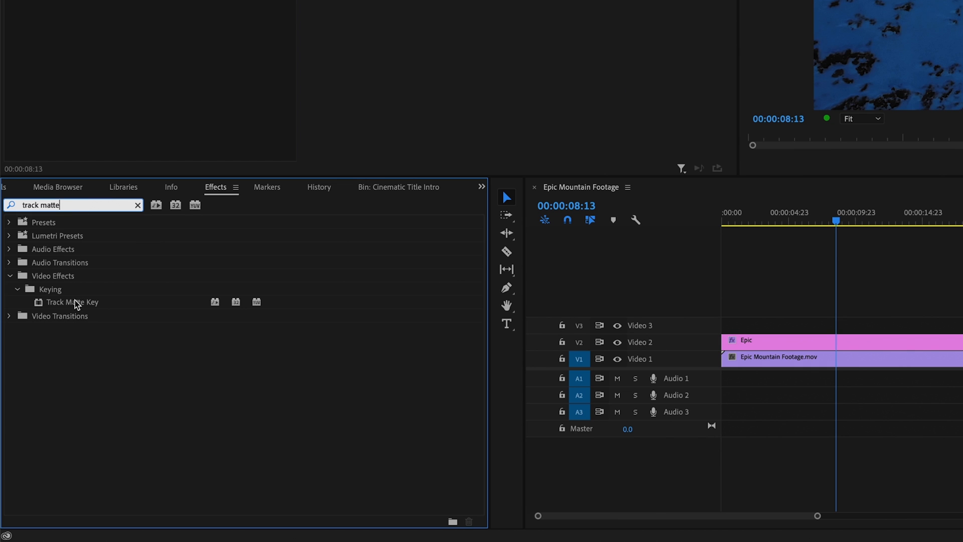
pyautogui.moveTo(58, 283)
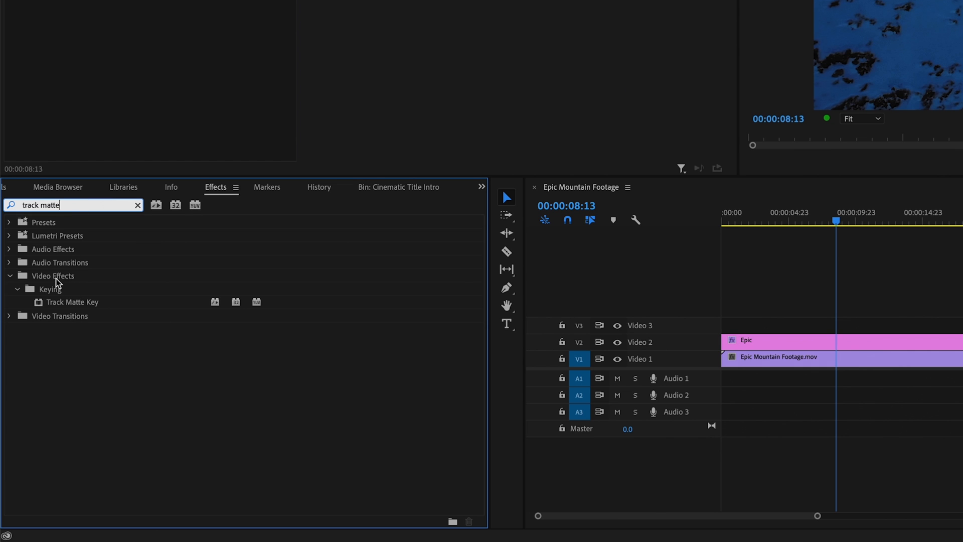
pyautogui.moveTo(64, 306)
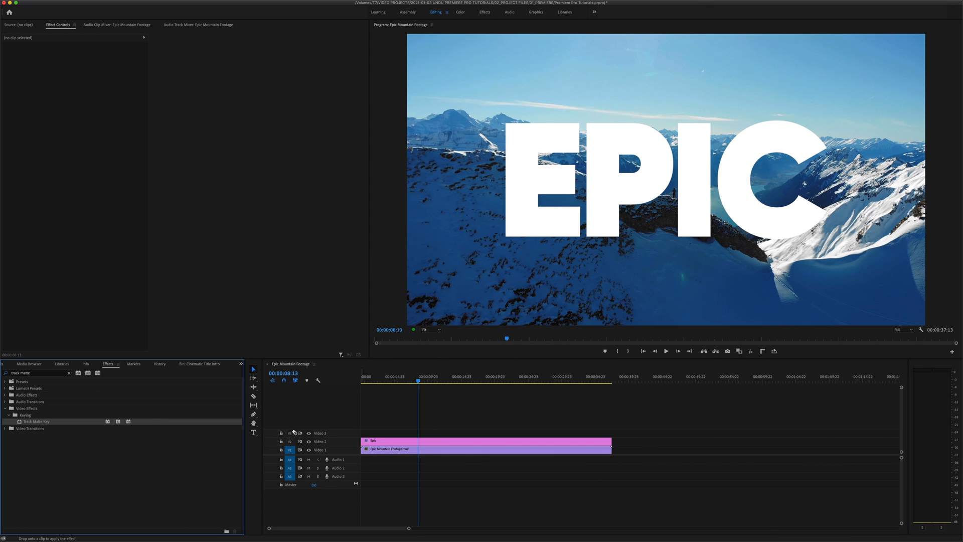
pyautogui.click(479, 448)
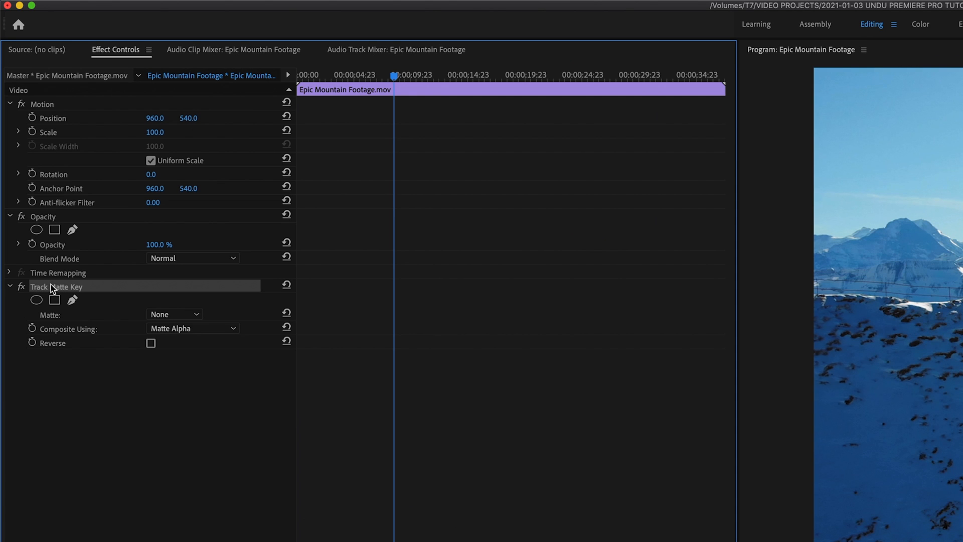
pyautogui.moveTo(51, 317)
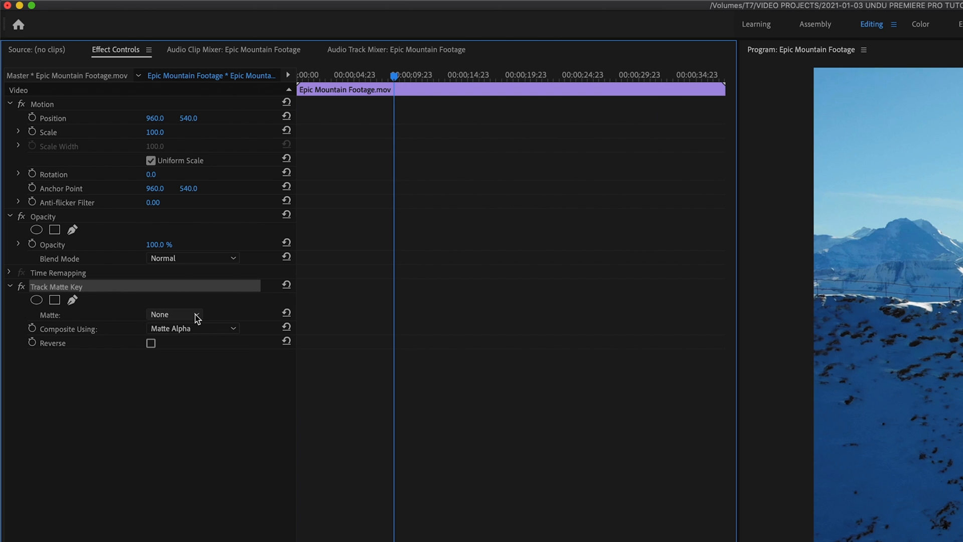
# Set the Track Matte Key Matte source to Video 2.
pyautogui.click(174, 314)
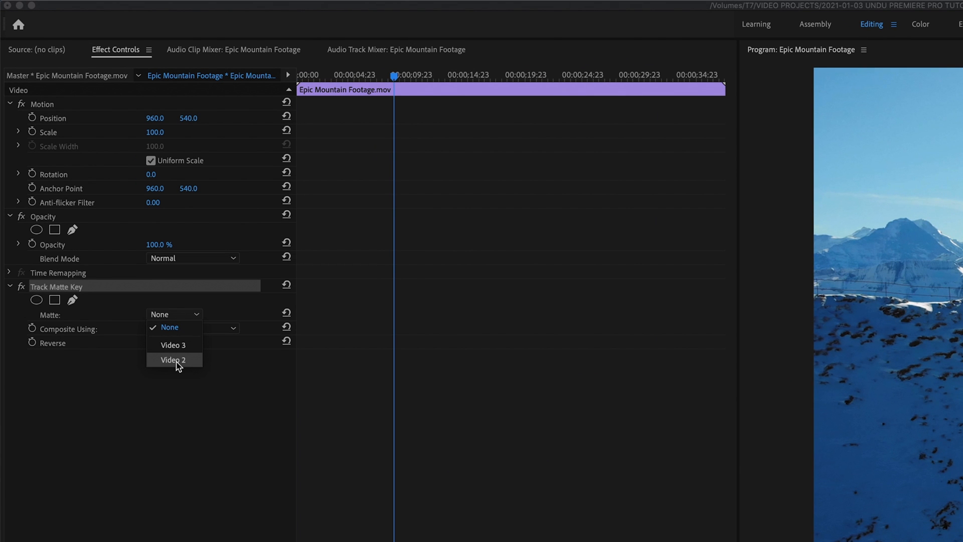
pyautogui.click(174, 359)
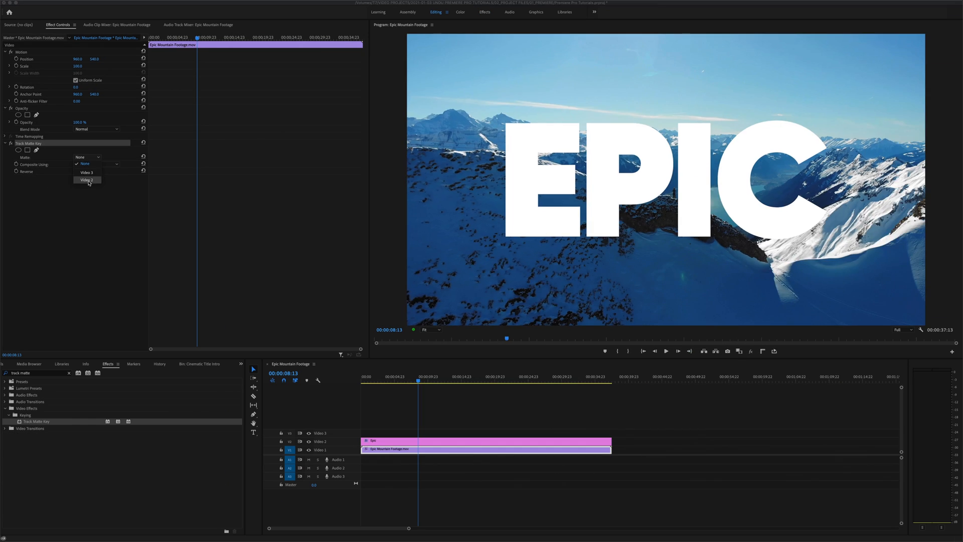
pyautogui.click(86, 180)
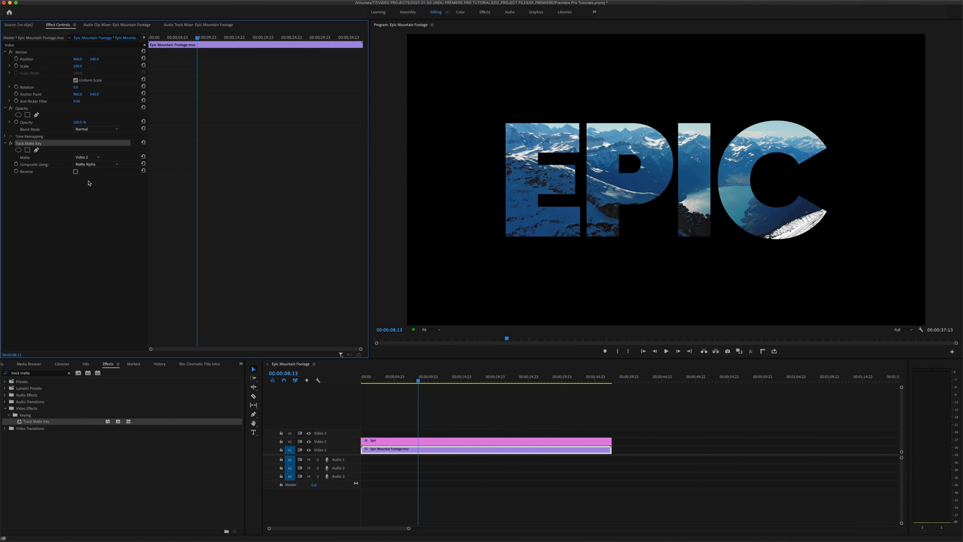
pyautogui.click(422, 381)
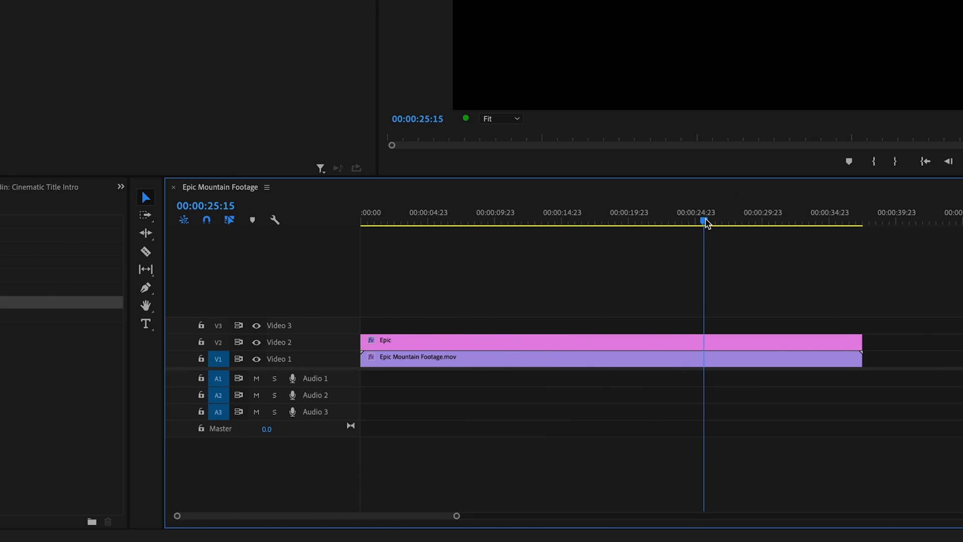
# Add Position and Scale keyframes to the EPIC title from its start to about 24 seconds.
pyautogui.moveTo(704, 221); pyautogui.dragTo(687, 221)
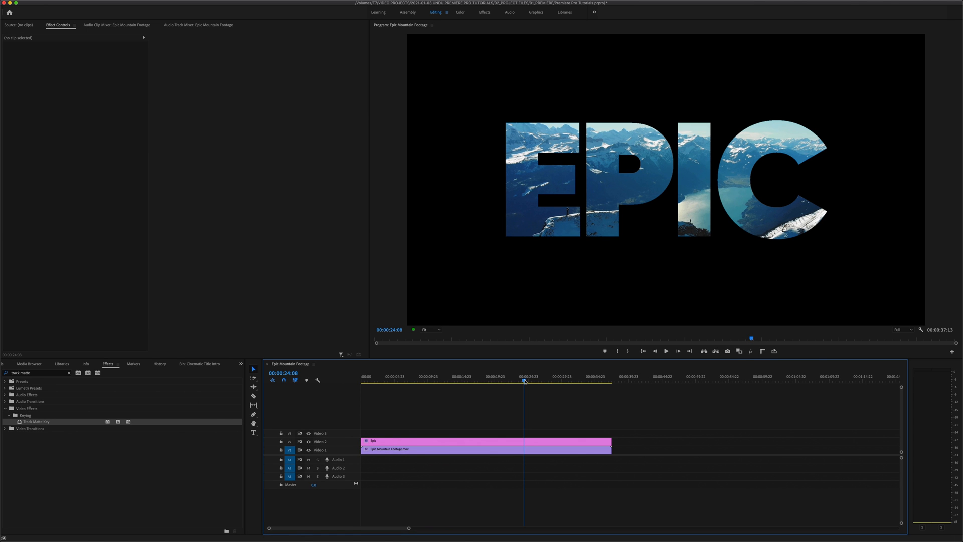
pyautogui.click(485, 440)
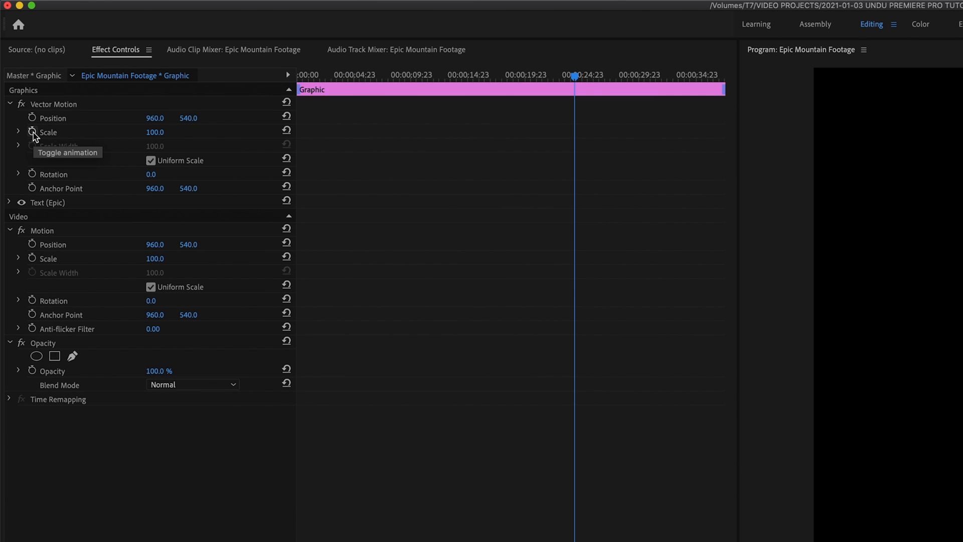
pyautogui.click(32, 132)
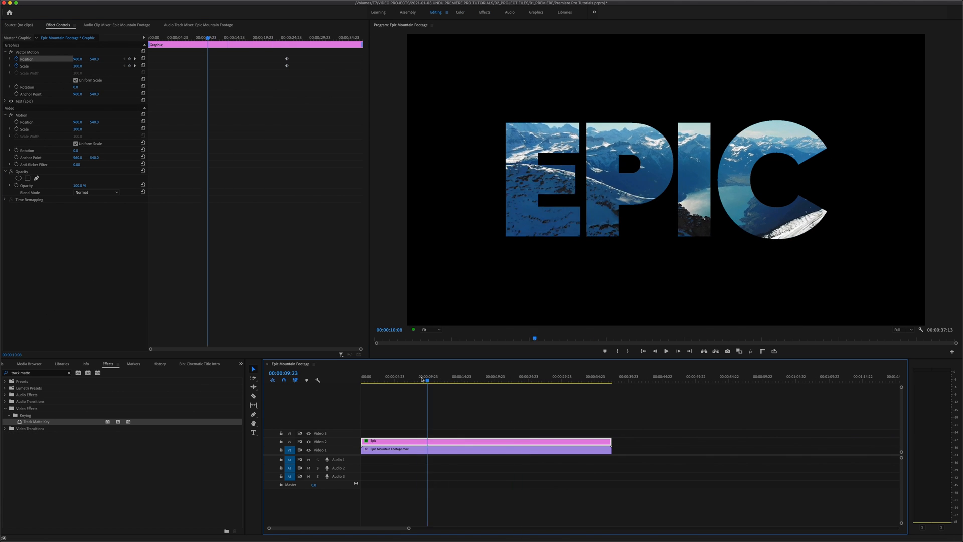
pyautogui.click(369, 380)
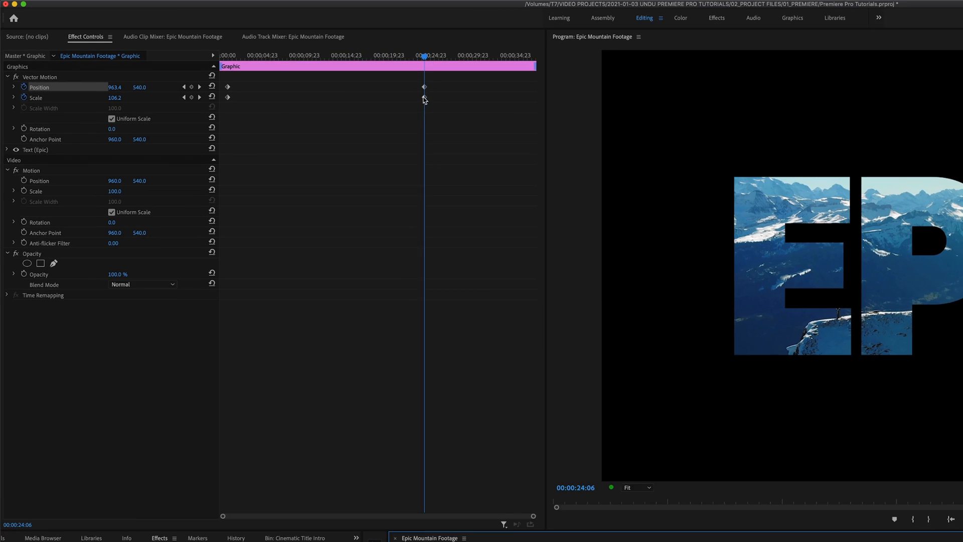
# Set the title's Position and Scale keyframes near 24 seconds to Ease In.
pyautogui.rightClick(423, 87)
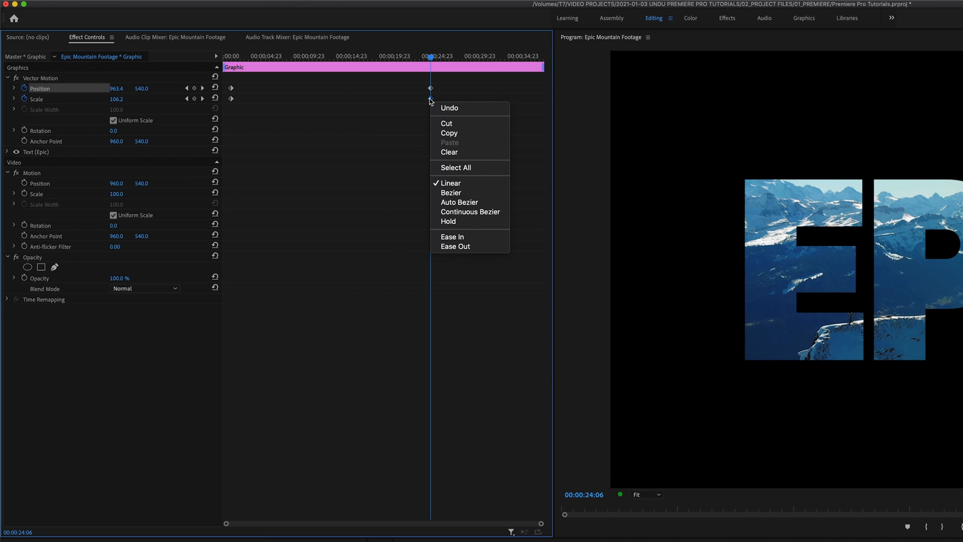
pyautogui.moveTo(467, 237)
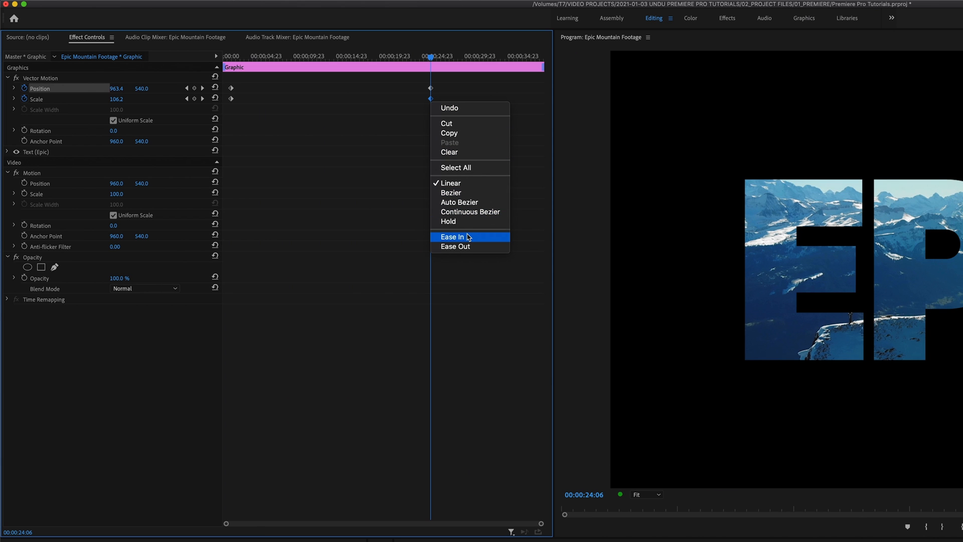
pyautogui.click(452, 236)
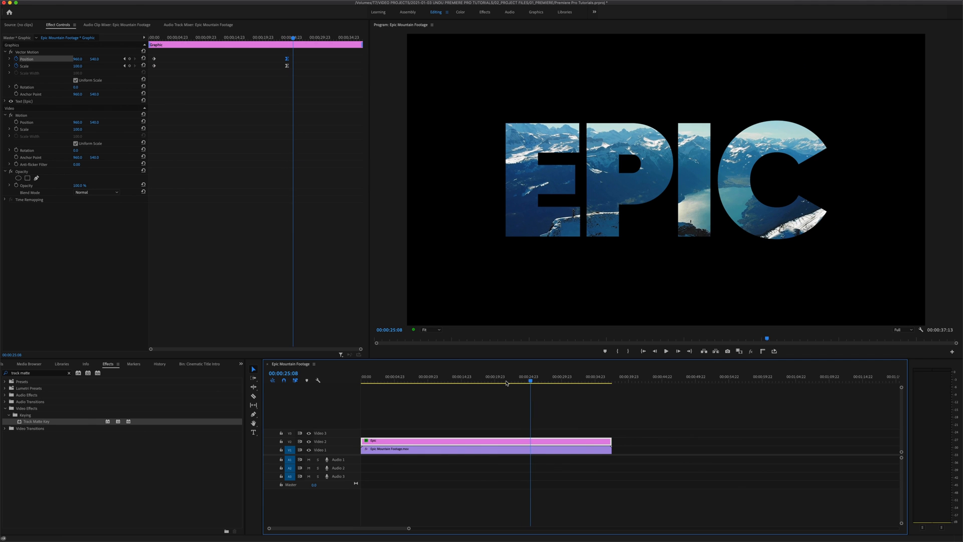
# Set the title's Scale to 90 at the animation end and enlarge it early on.
pyautogui.click(552, 381)
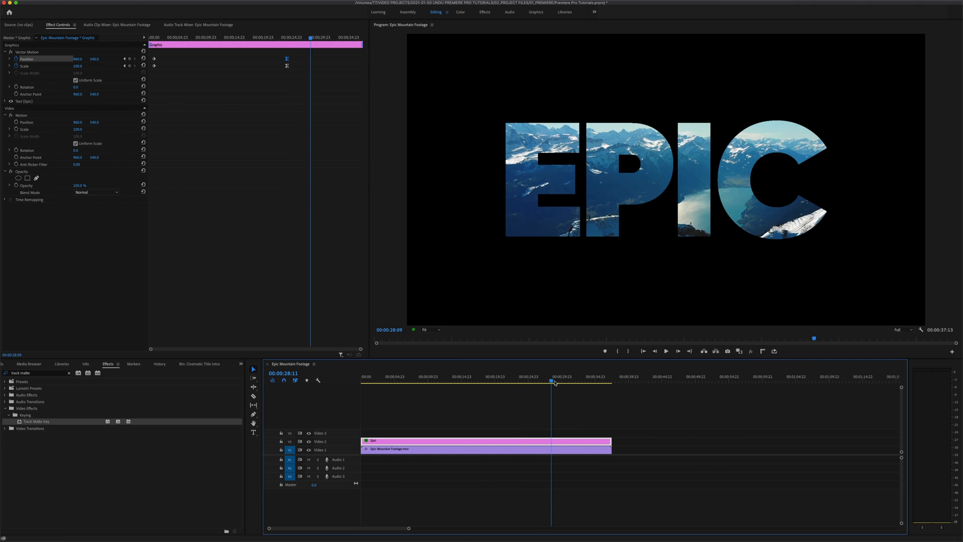
pyautogui.moveTo(551, 383); pyautogui.dragTo(602, 382)
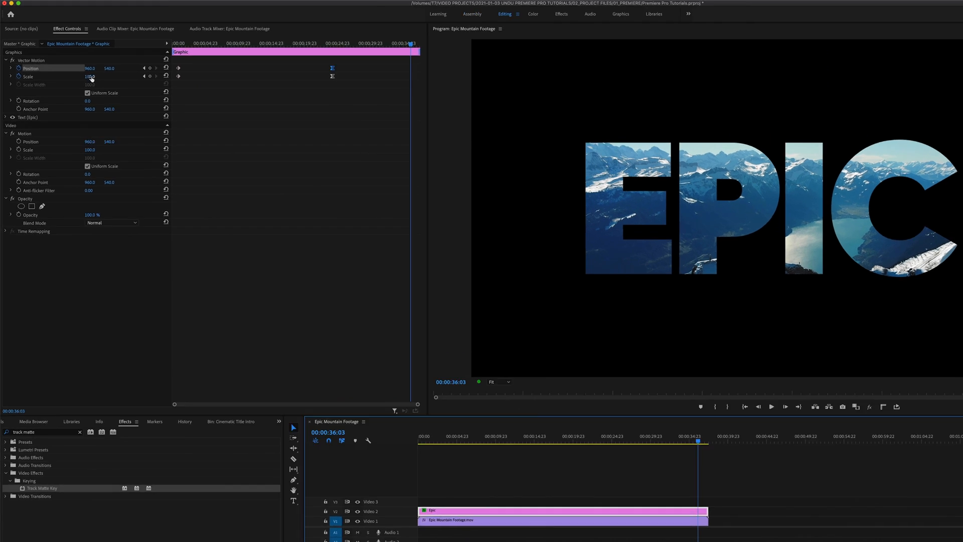
pyautogui.write('90')
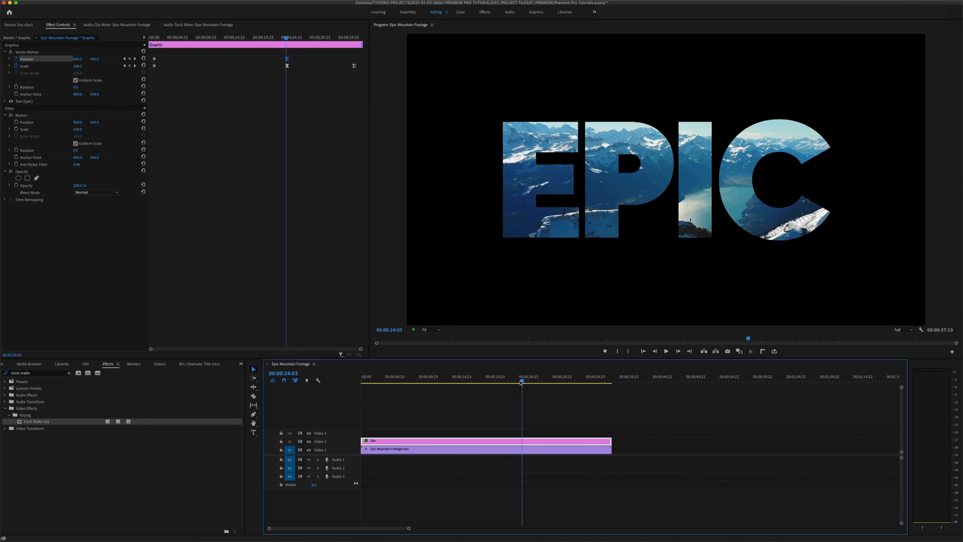
pyautogui.moveTo(522, 380); pyautogui.dragTo(502, 381)
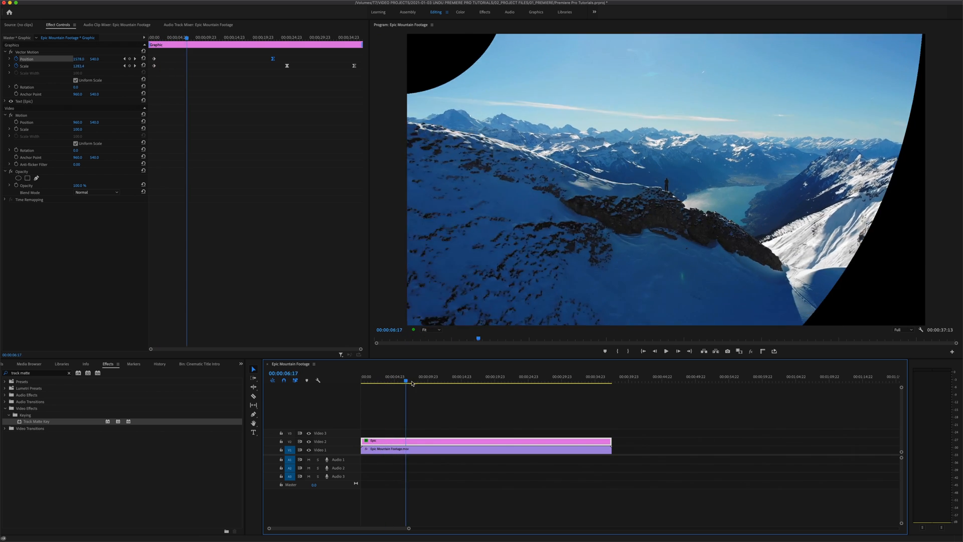
pyautogui.click(526, 376)
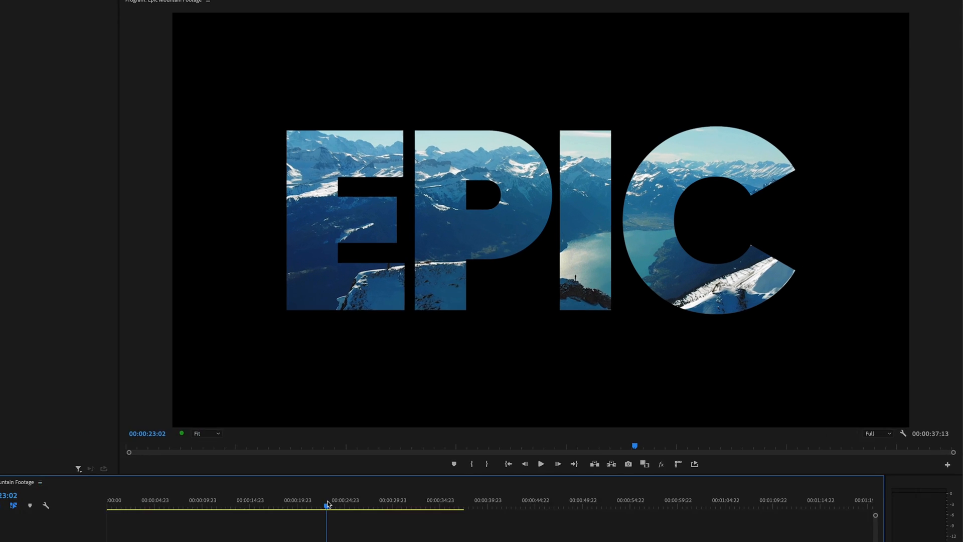
pyautogui.click(538, 463)
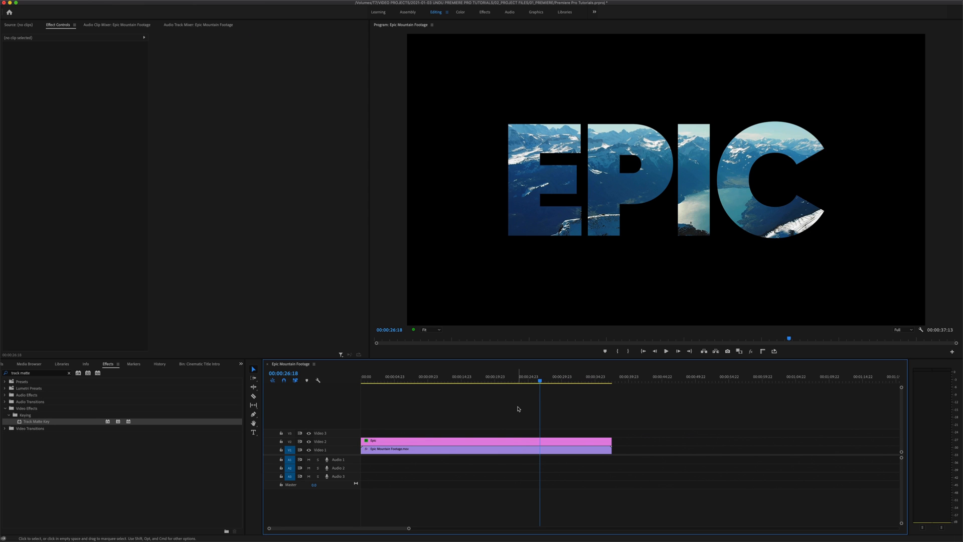
pyautogui.moveTo(610, 190)
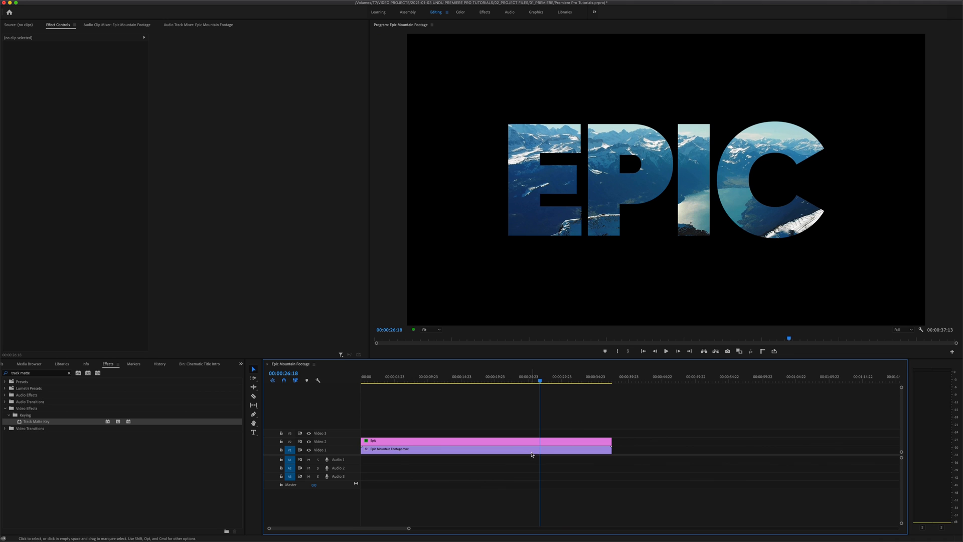
# Add a Scale keyframe to Epic Mountain Footage.mov near 21 seconds and increase its scale.
pyautogui.click(485, 448)
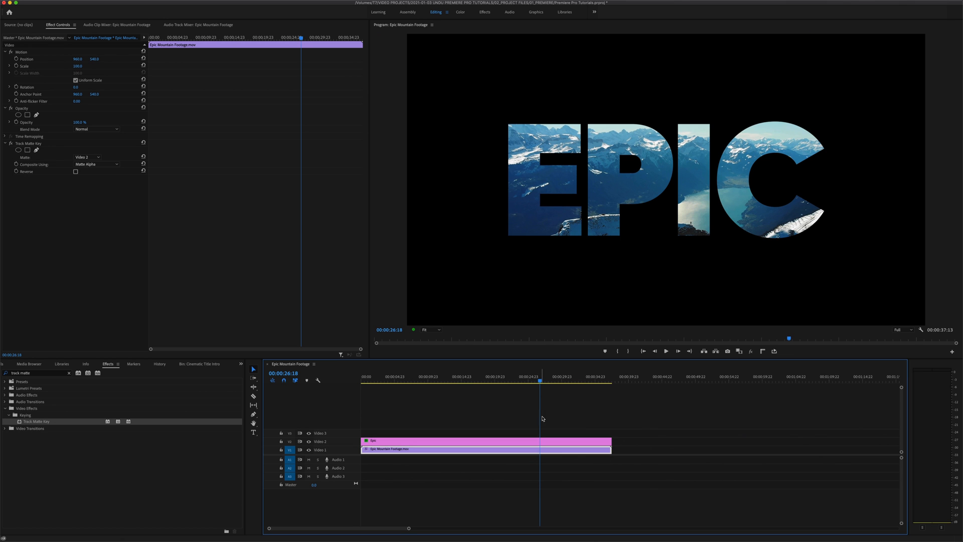
pyautogui.click(529, 375)
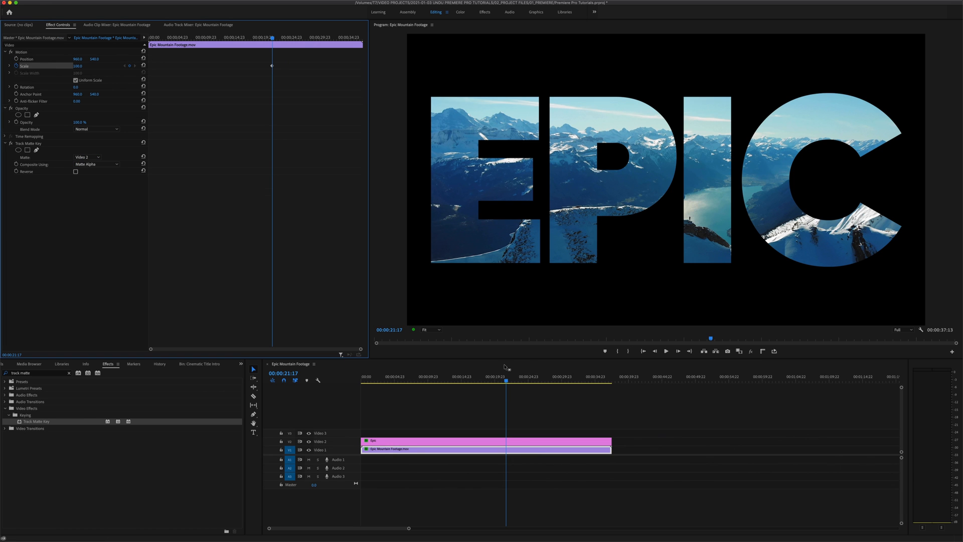
pyautogui.click(555, 380)
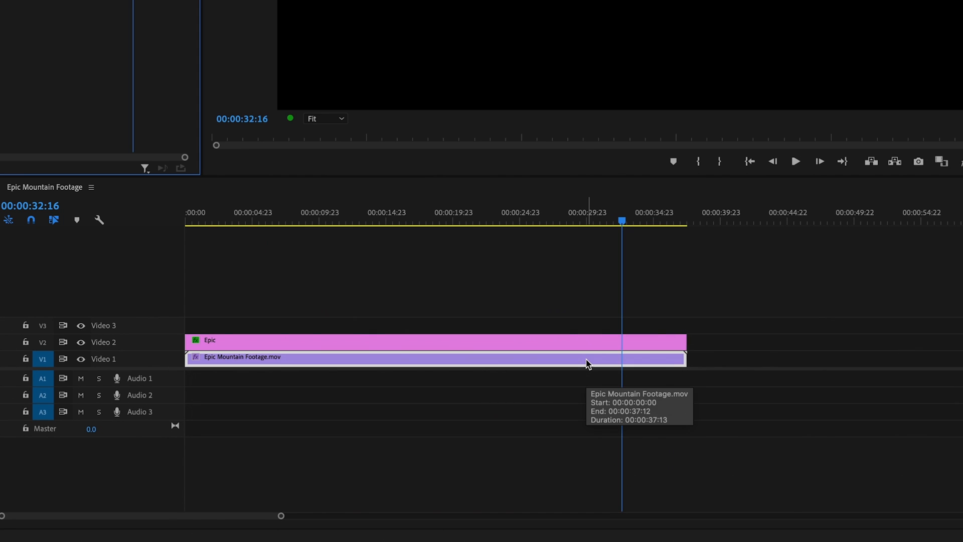
# Nest the mountain footage clip into a sequence named 'Epic Nest'.
pyautogui.rightClick(586, 359)
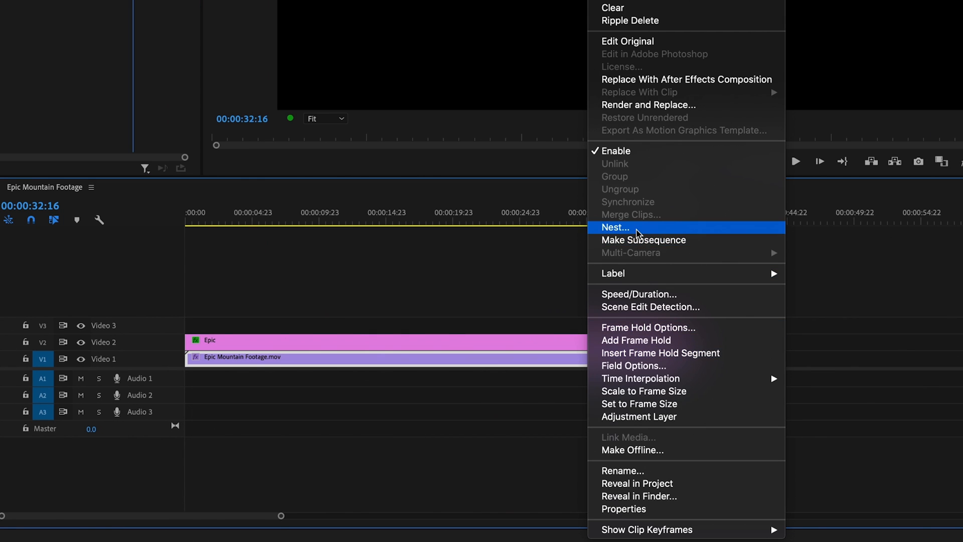
pyautogui.click(616, 227)
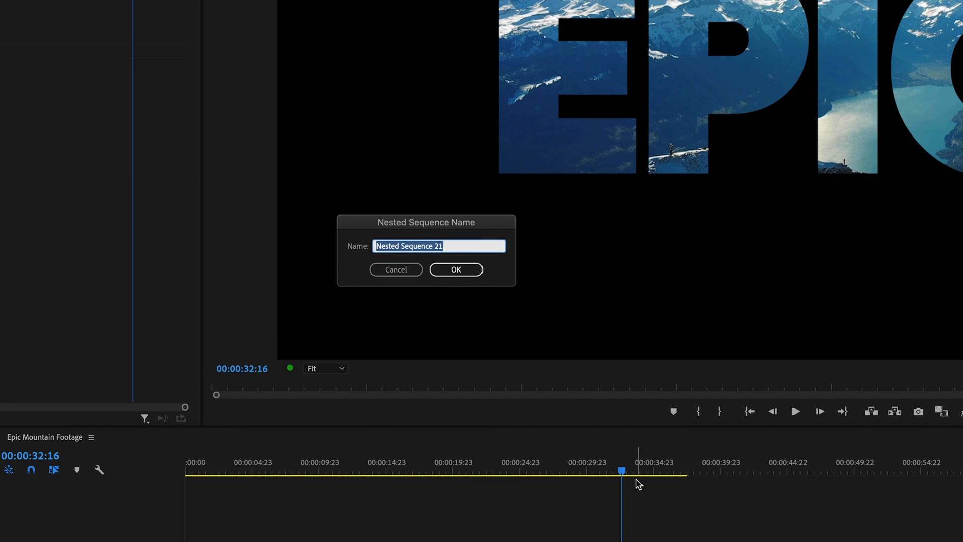
pyautogui.moveTo(367, 246)
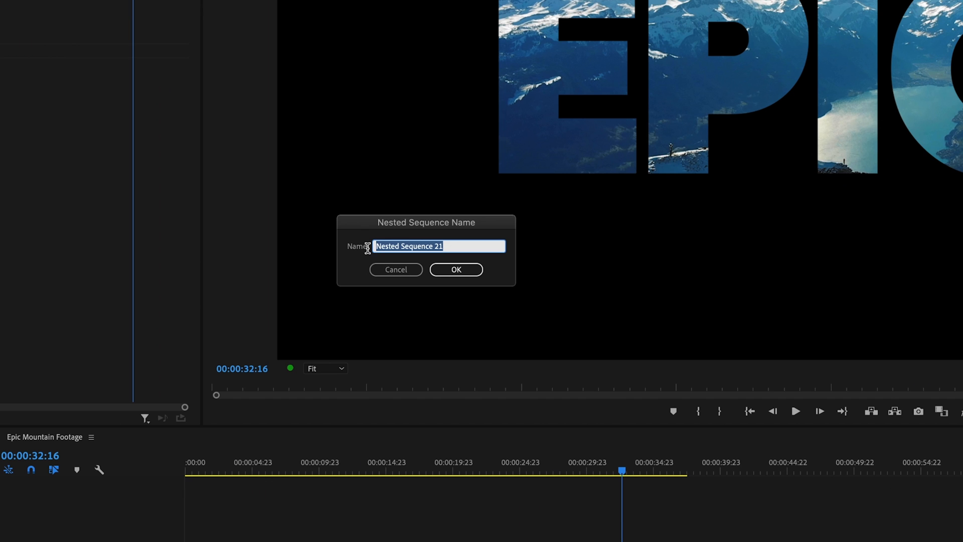
pyautogui.write('Epic N')
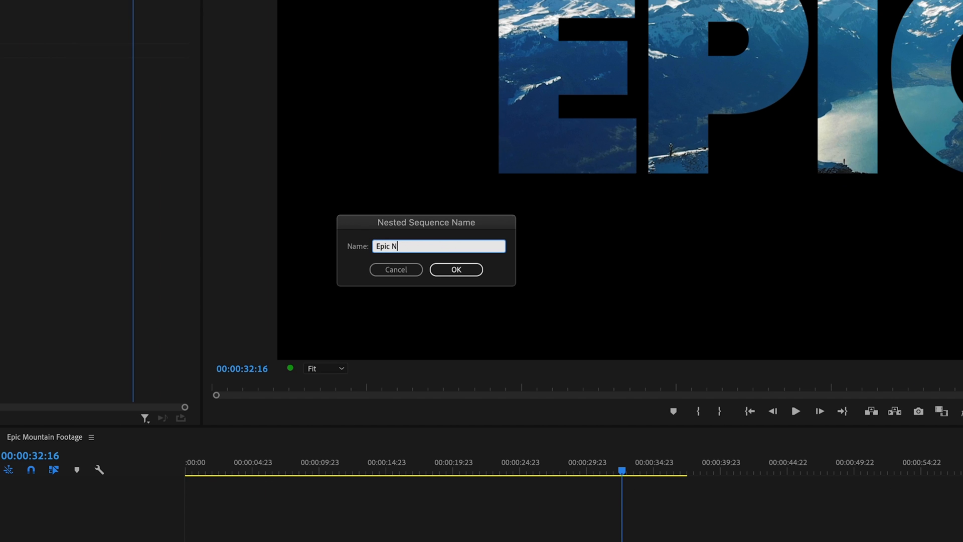
pyautogui.click(455, 270)
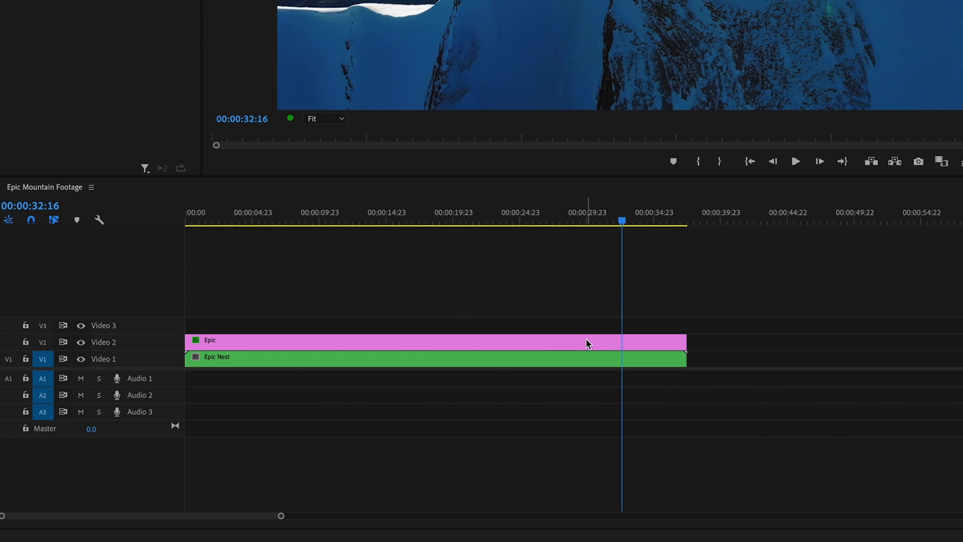
pyautogui.moveTo(588, 362)
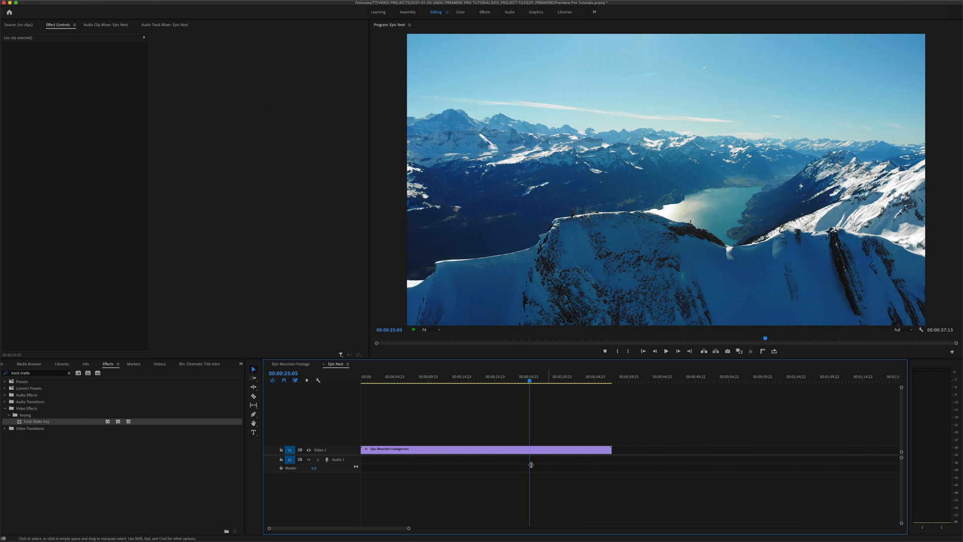
# Cut the Track Matte Key effect from the mountain footage inside Epic Nest.
pyautogui.click(485, 448)
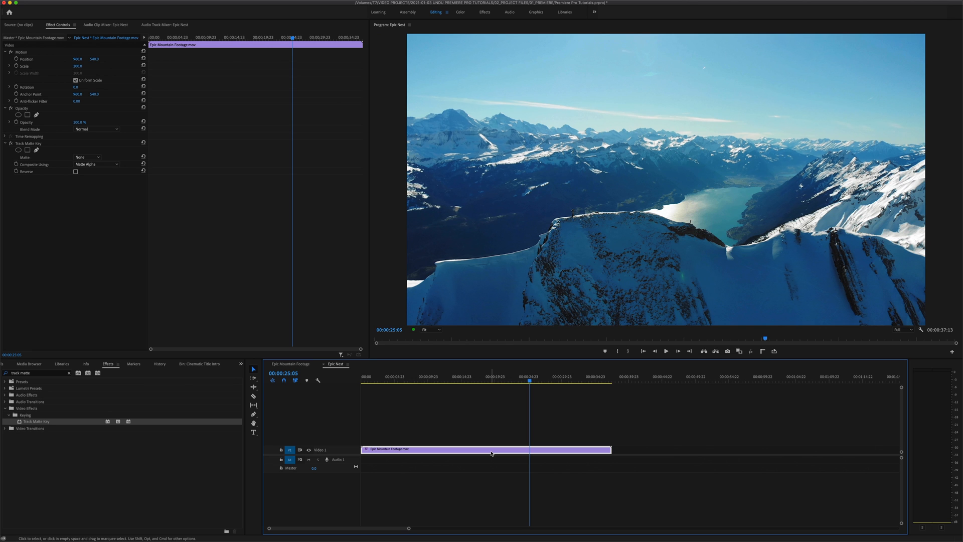
pyautogui.moveTo(426, 417)
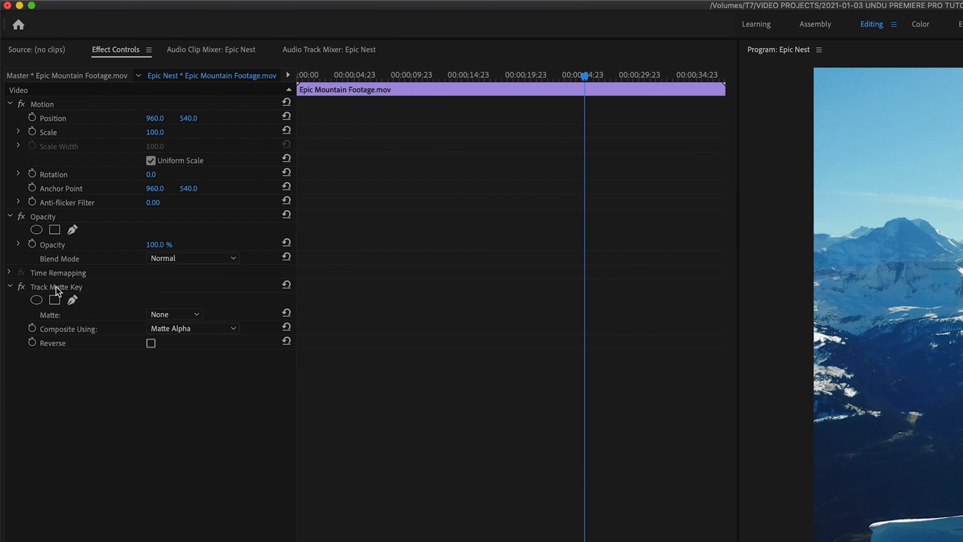
pyautogui.rightClick(56, 287)
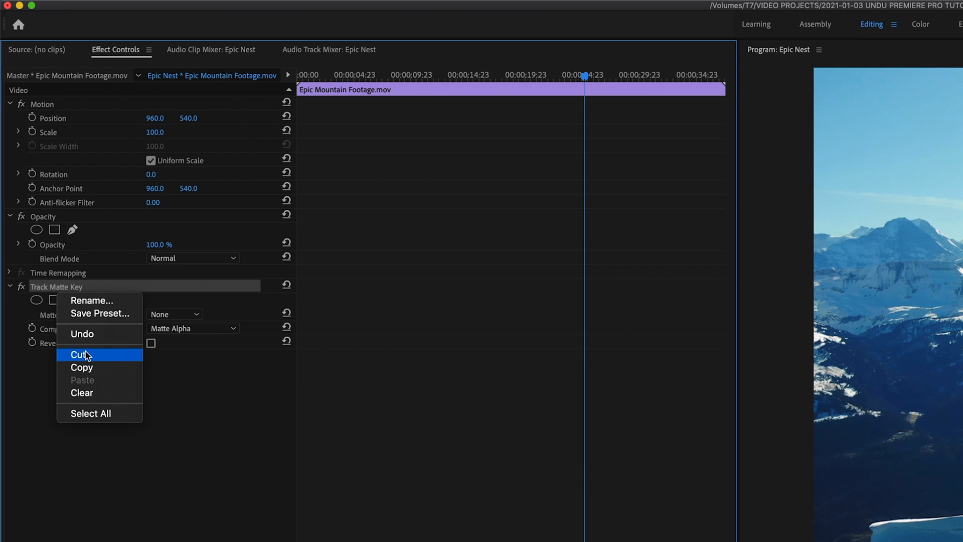
pyautogui.click(78, 355)
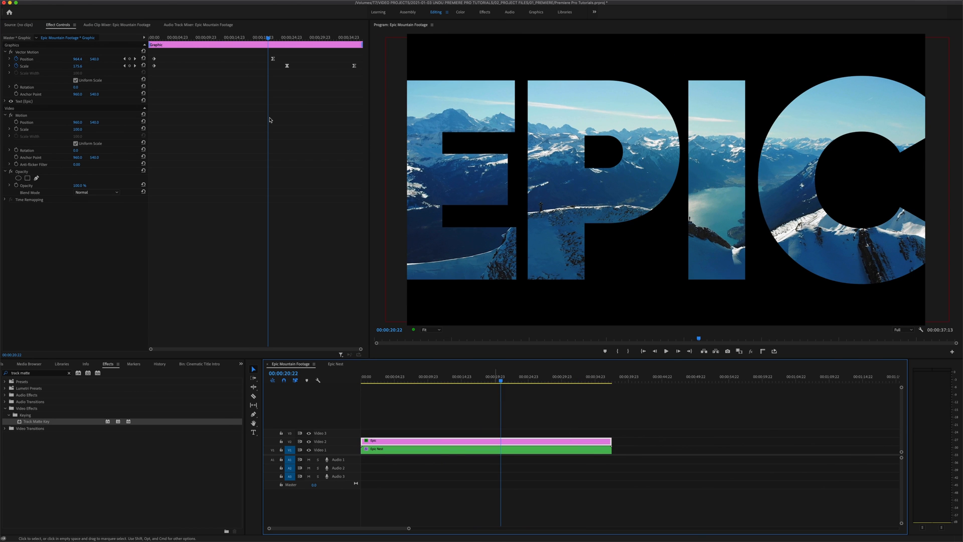
# Give the Epic Nest clip on V1 the Track Matte Key, set to Video 2 and off.
pyautogui.click(502, 381)
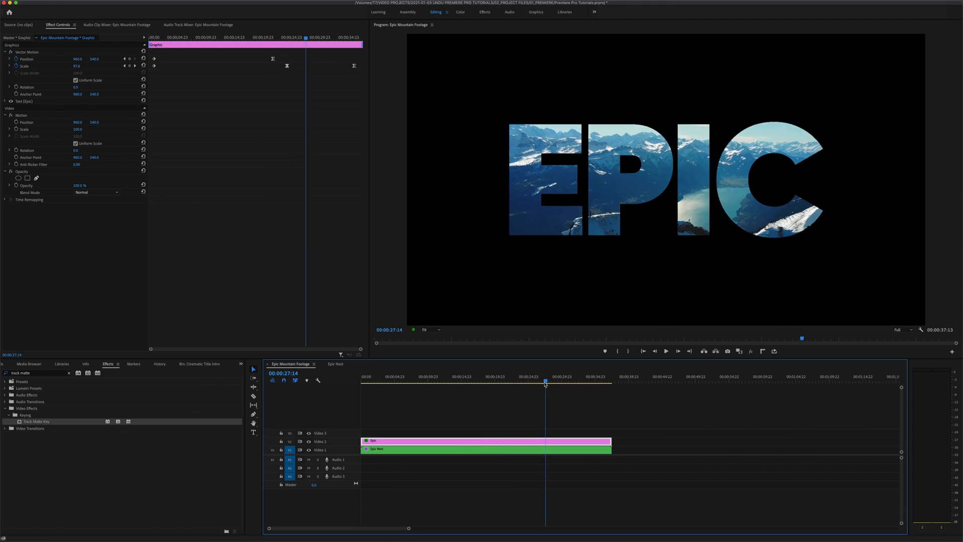
pyautogui.click(519, 380)
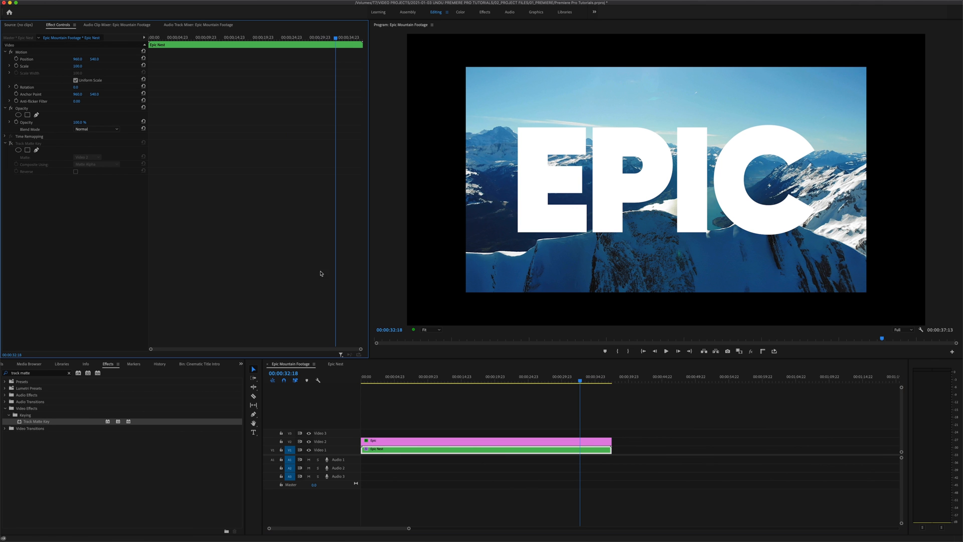
# Enable Track Matte Key on Epic Nest and preview early, mid and late title animation.
pyautogui.click(497, 381)
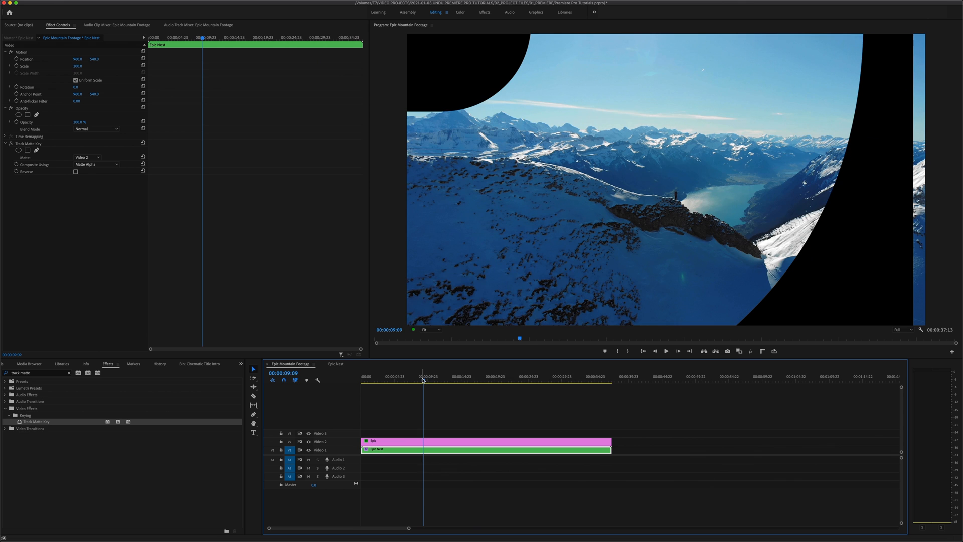
pyautogui.click(501, 375)
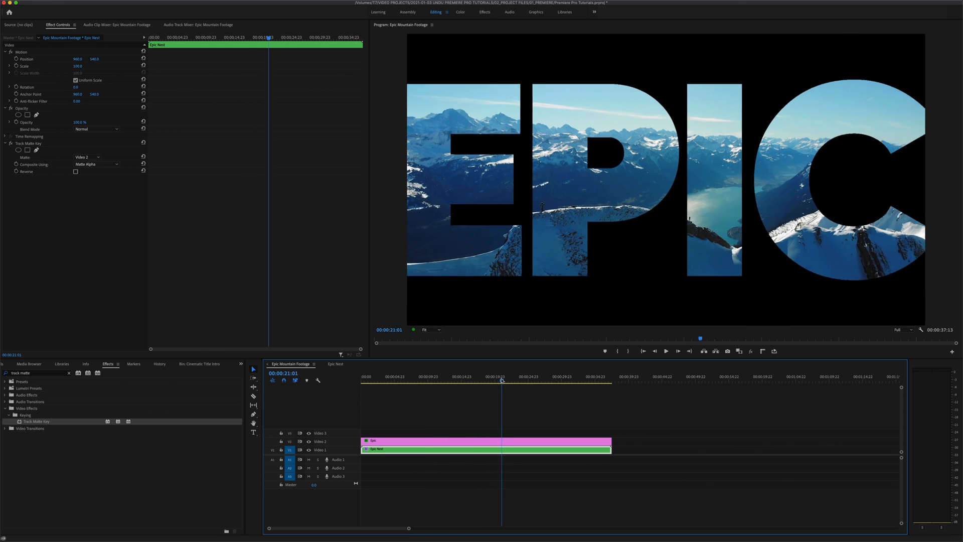
pyautogui.click(537, 381)
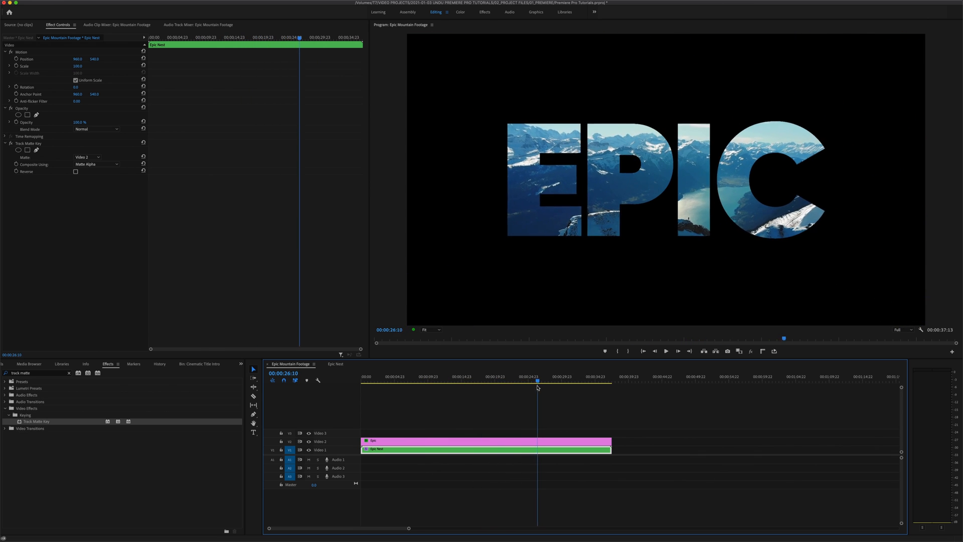
pyautogui.click(559, 380)
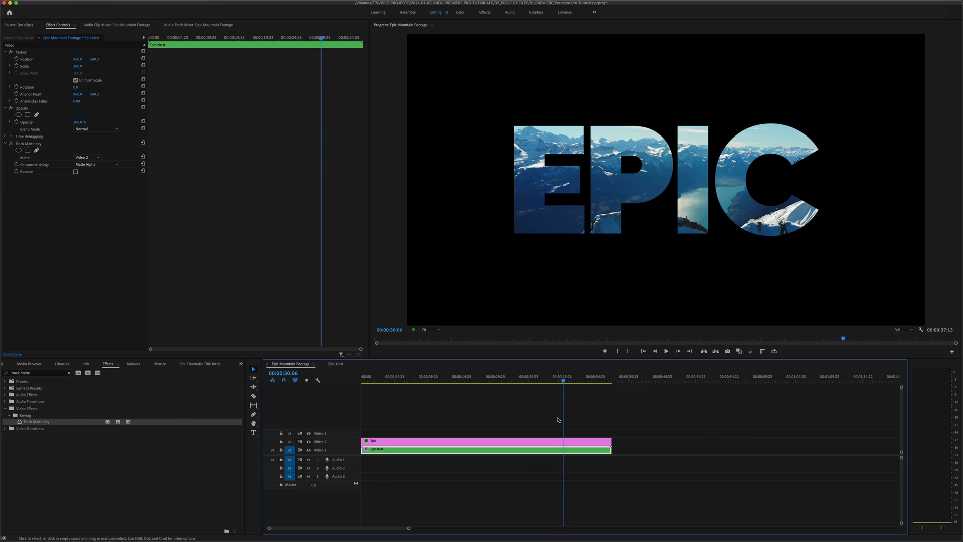